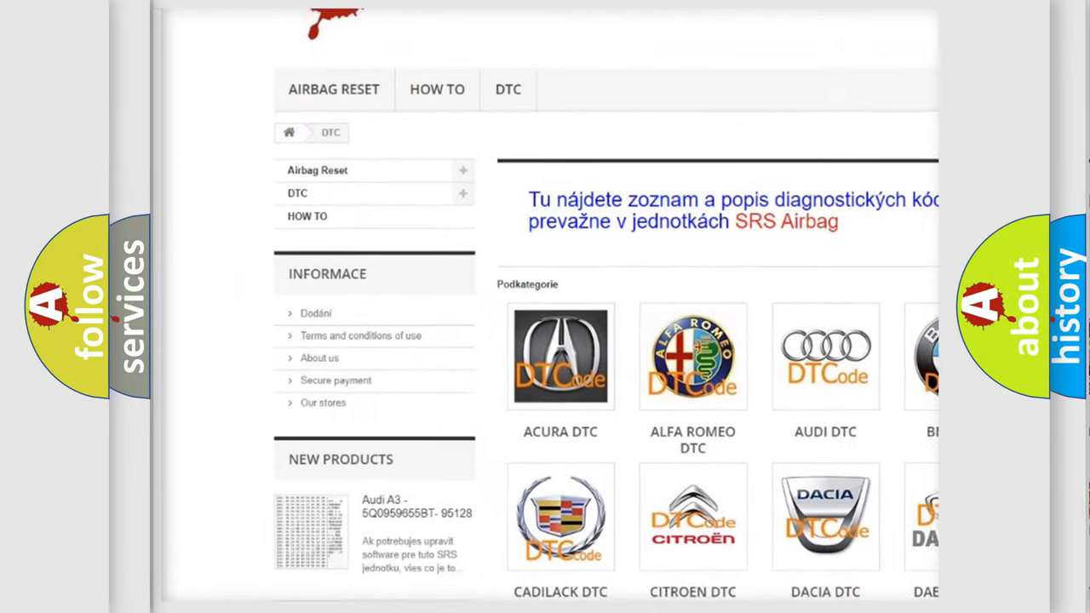
scroll(down, 3)
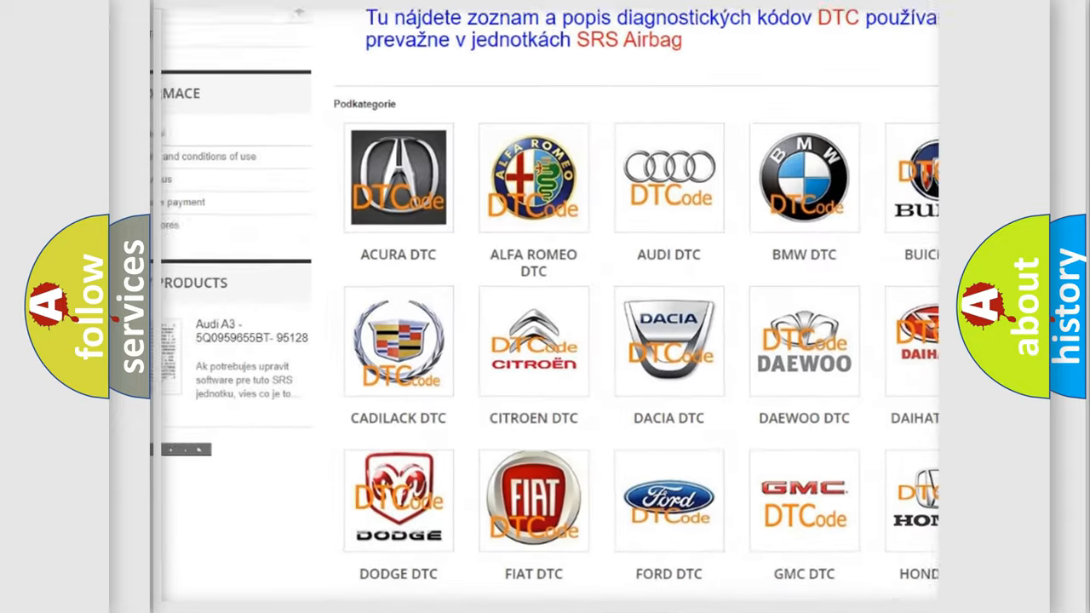
scroll(down, 3)
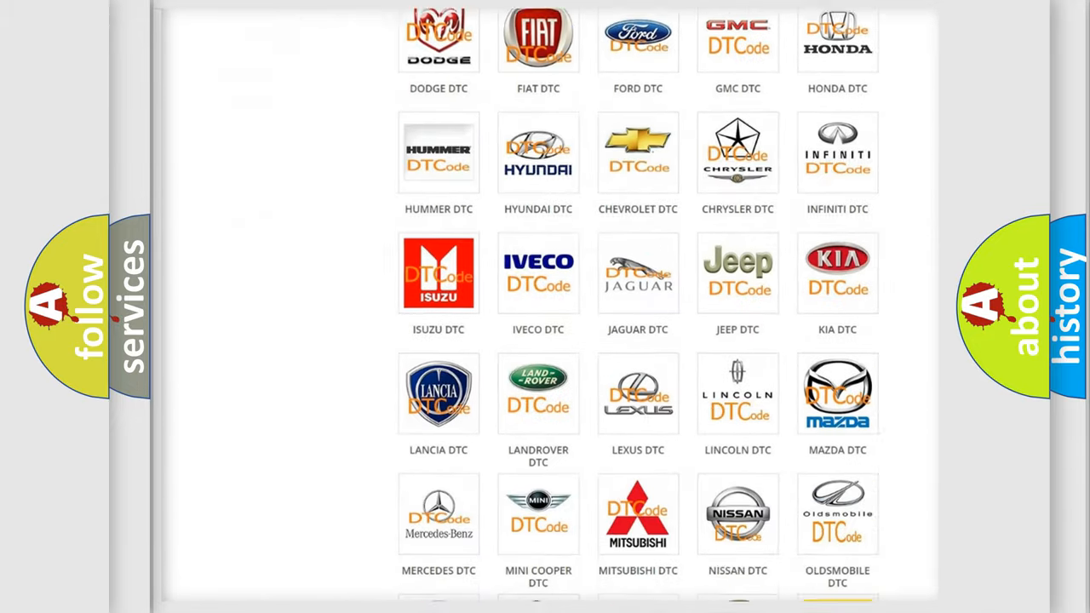
scroll(down, 3)
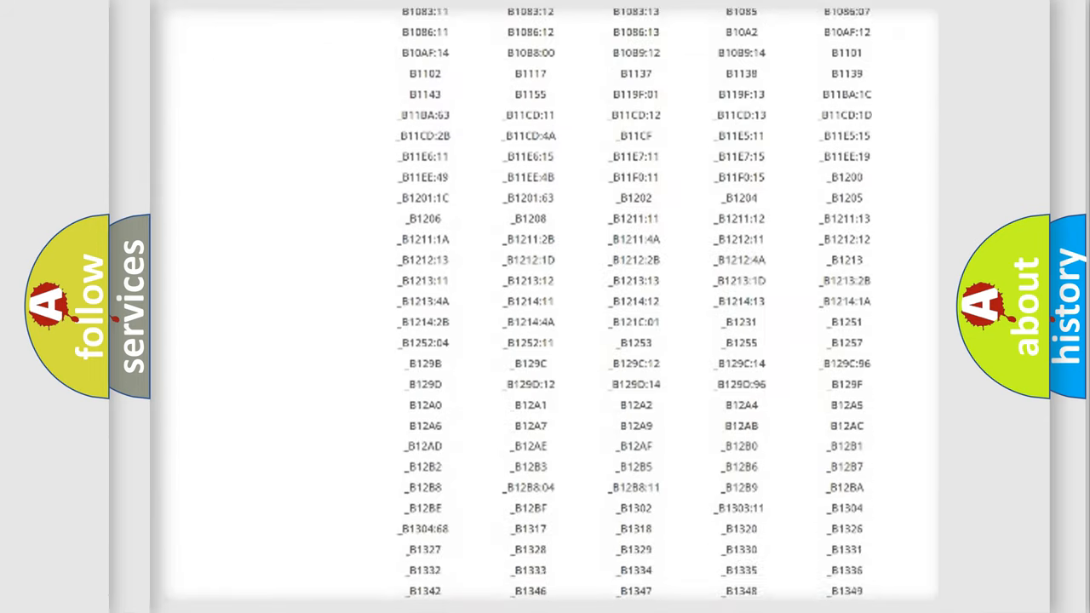
scroll(down, 3)
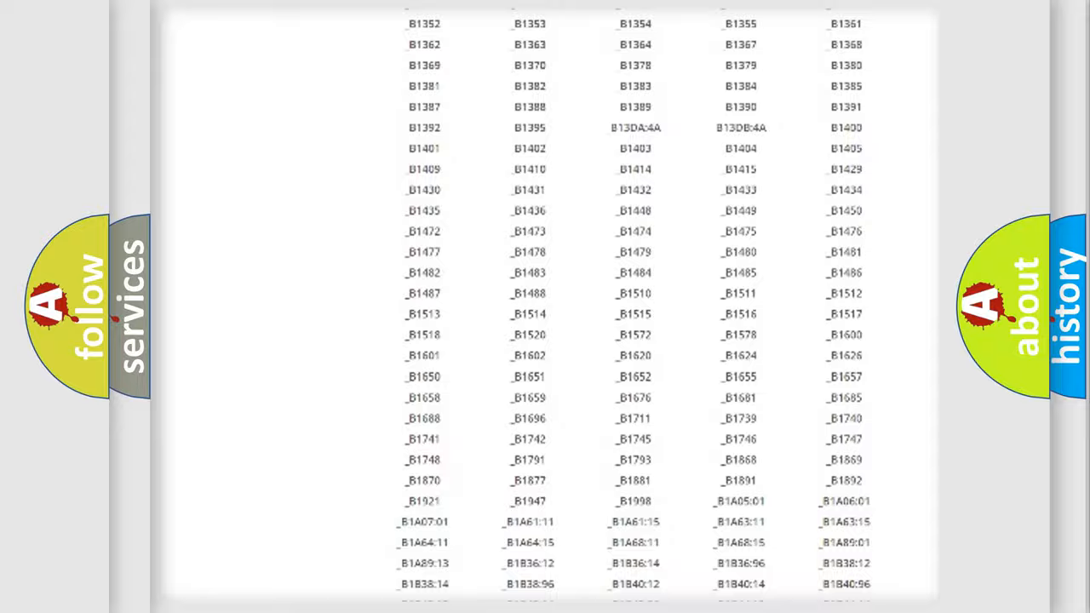